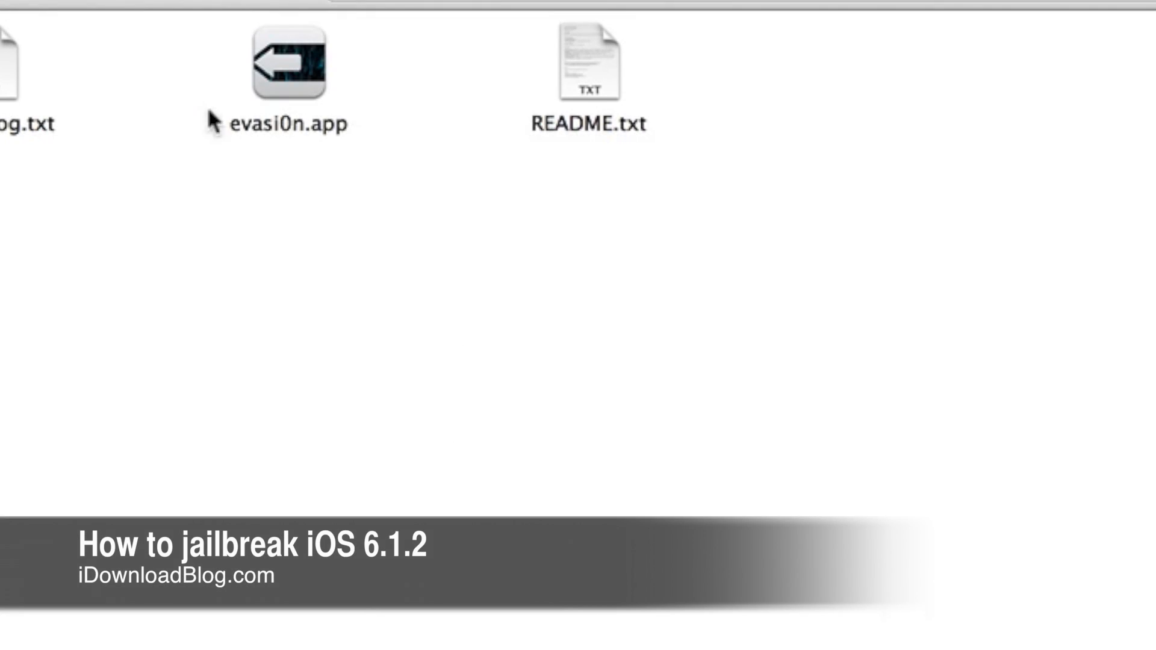
Step: Launch evasi0n.app from Finder and accept the downloaded-application security warning
double_click(286, 65)
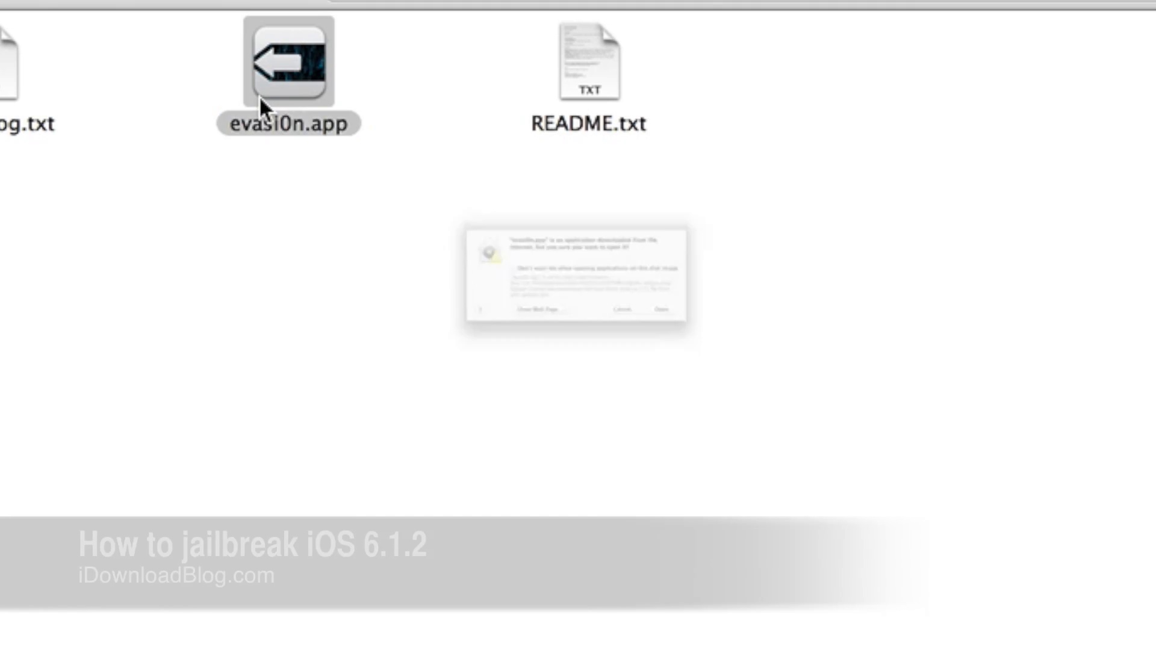
left_click(664, 308)
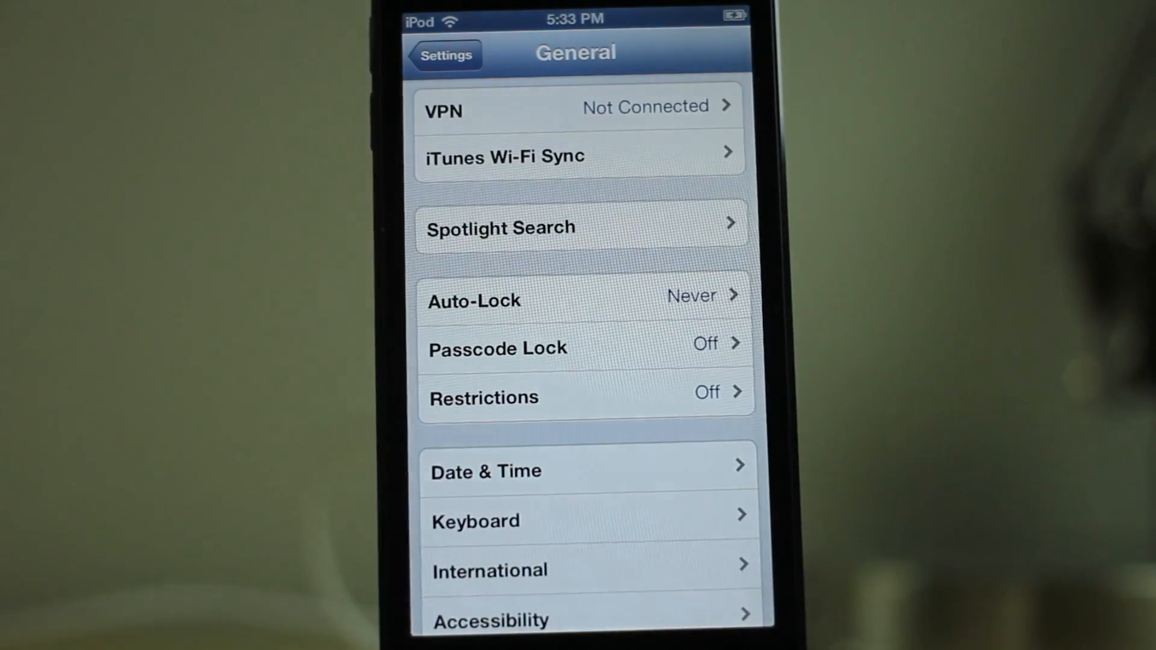
scroll("down", 3)
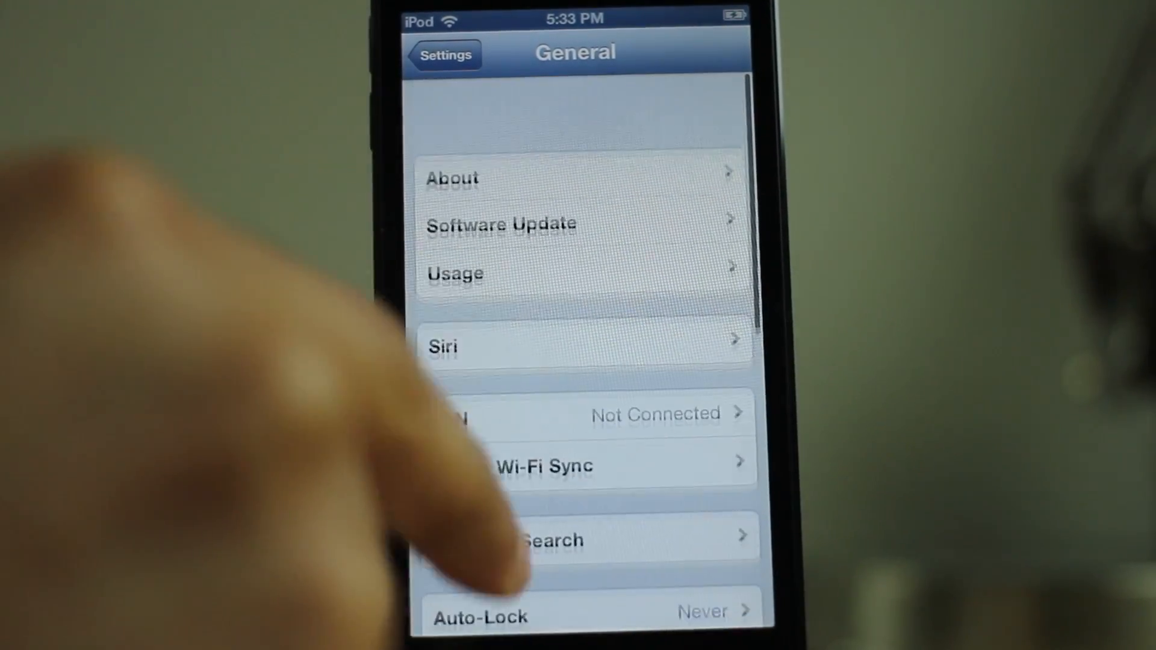
left_click(452, 177)
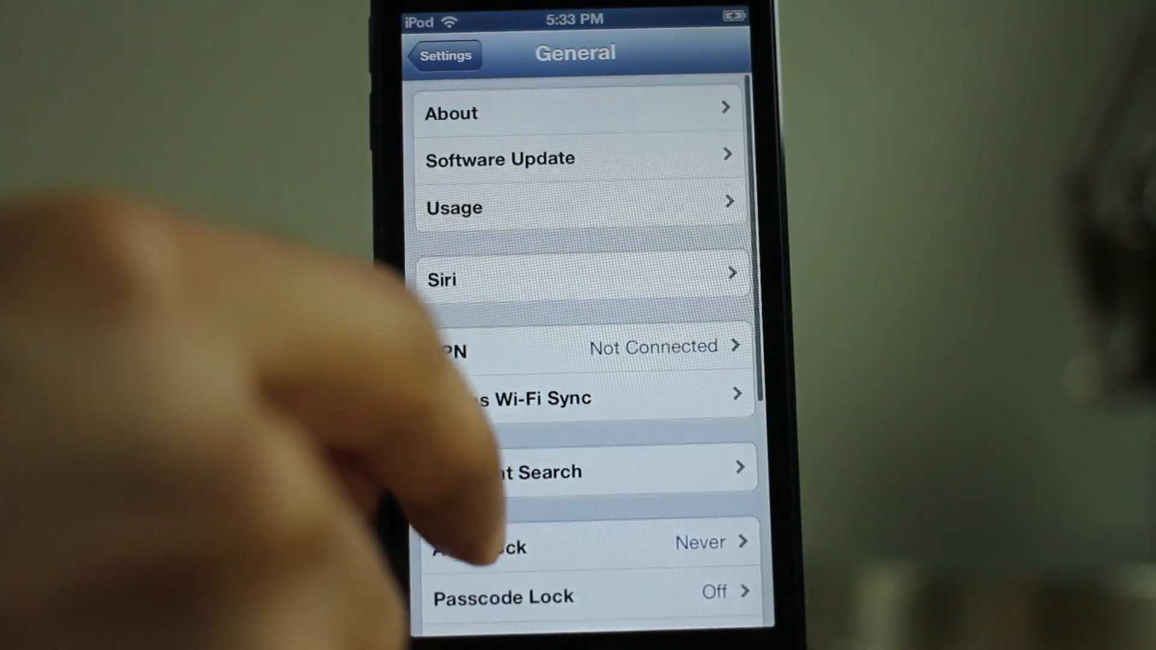
left_click(503, 595)
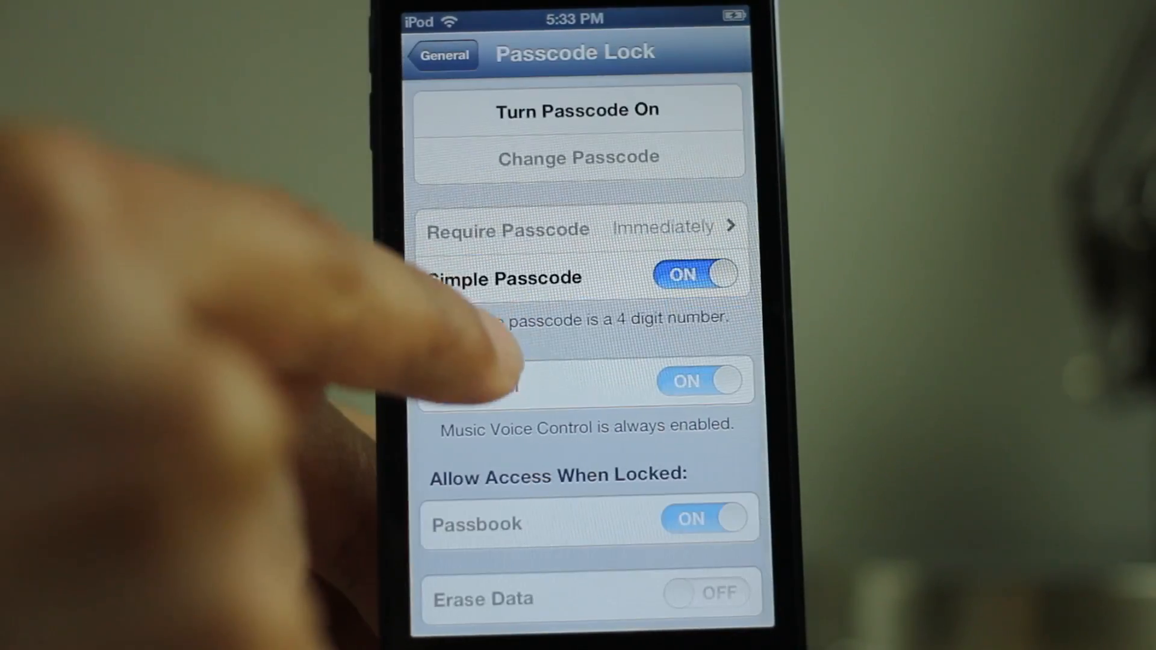
left_click(440, 53)
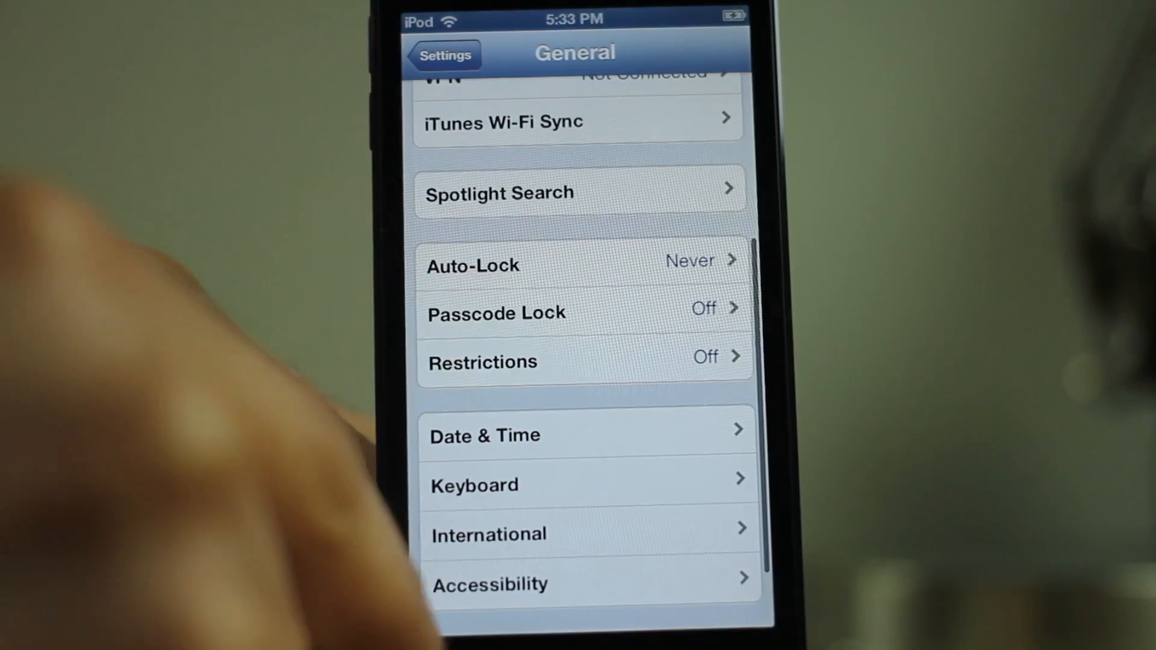
key("home")
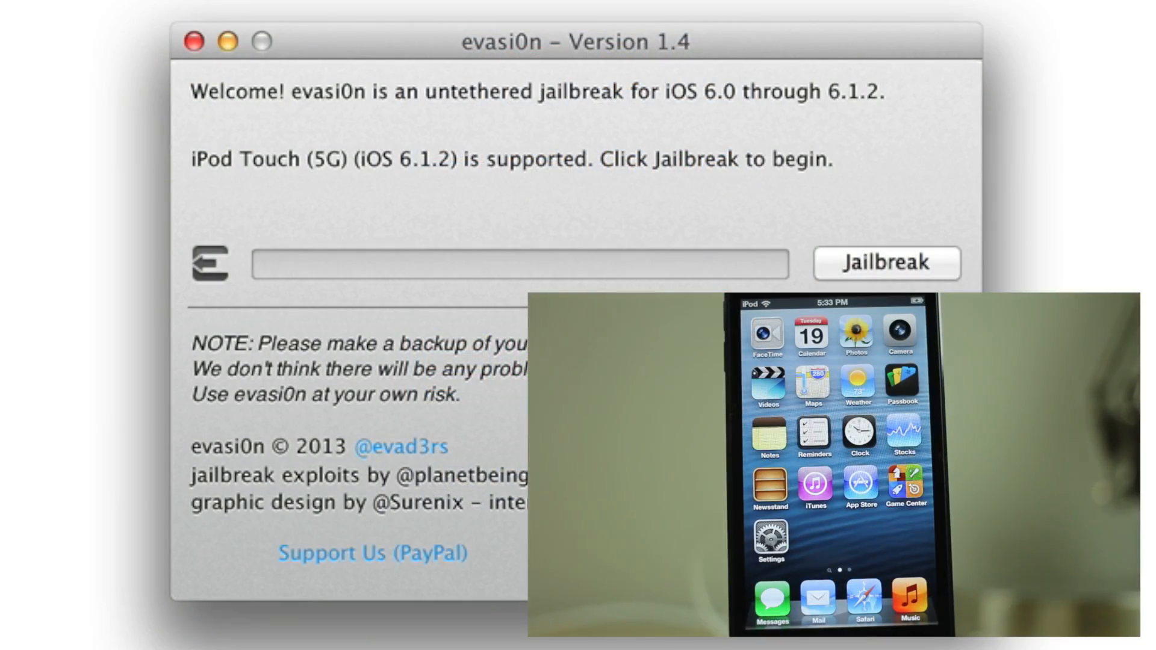
Step: Start the evasi0n jailbreak on the connected iPod and let it run to completion
left_click(888, 263)
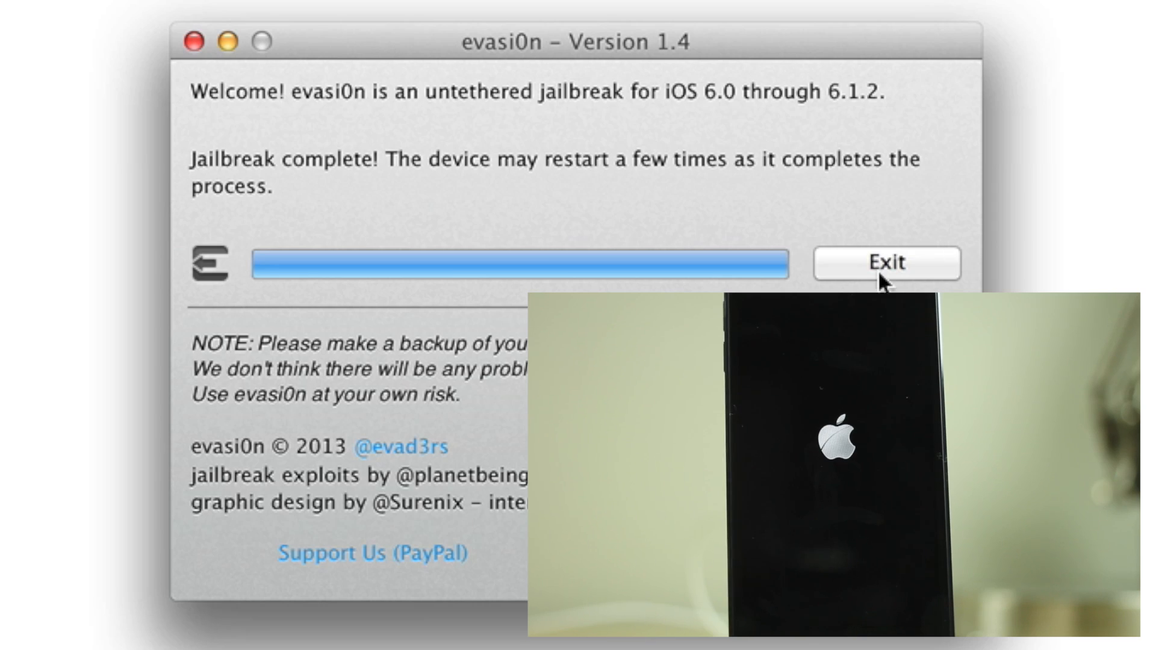
Step: Exit evasi0n once the jailbreak has completed
left_click(886, 262)
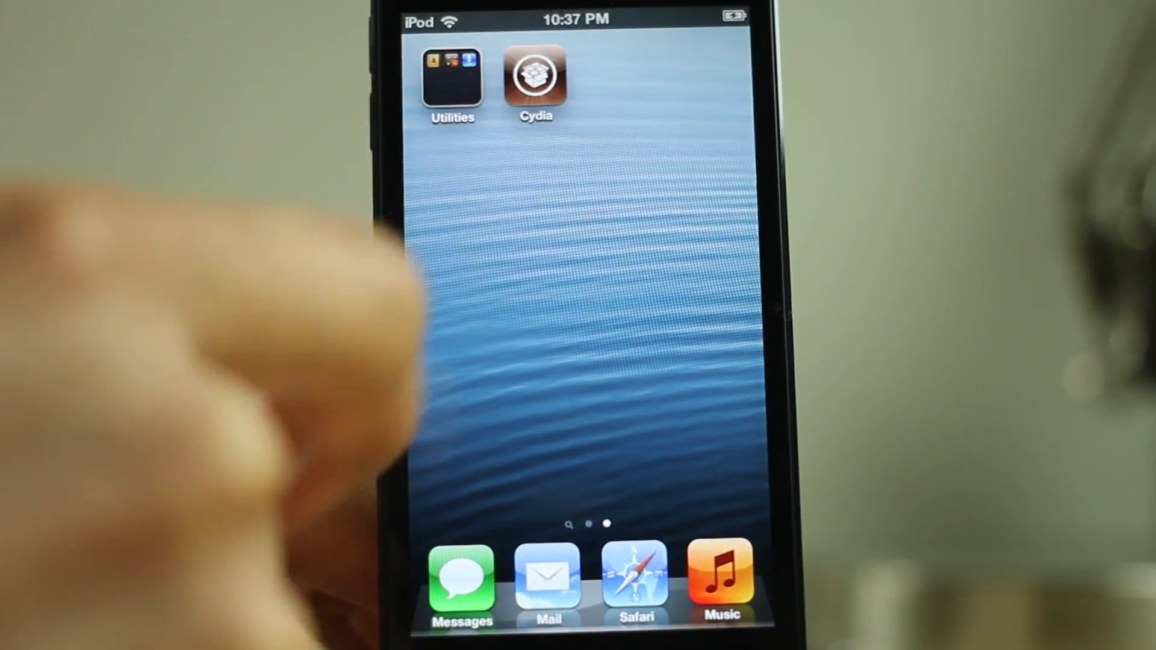
Step: Launch Cydia from the iPod home screen
left_click(535, 81)
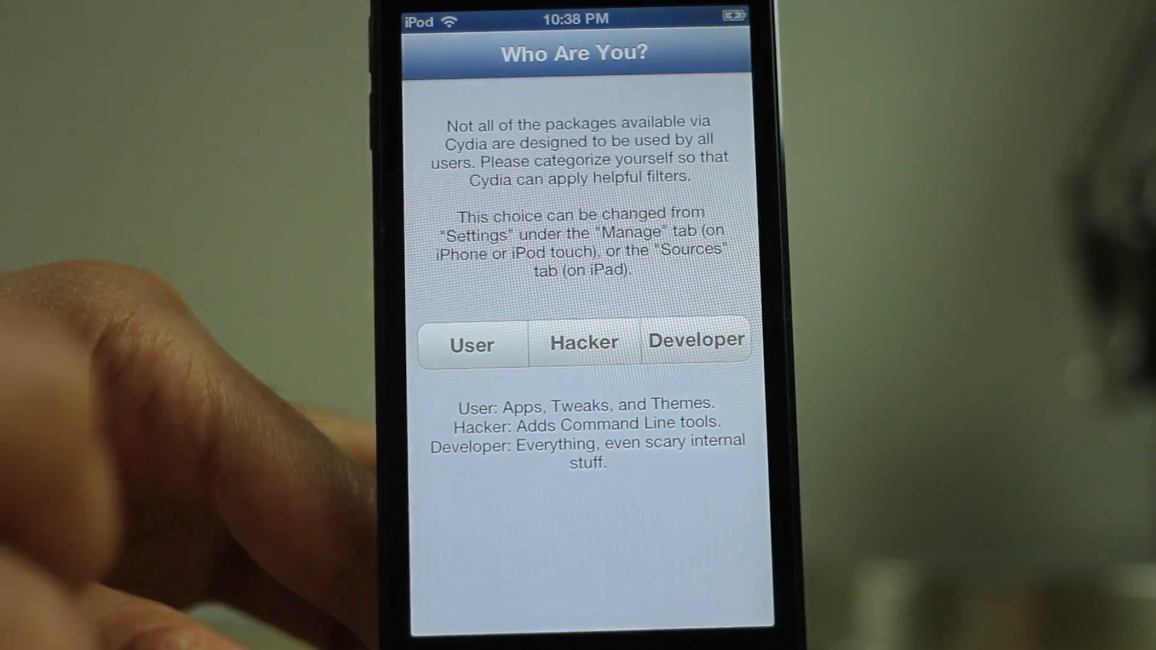
Step: Choose User on Cydia's 'Who Are You?' screen
left_click(470, 343)
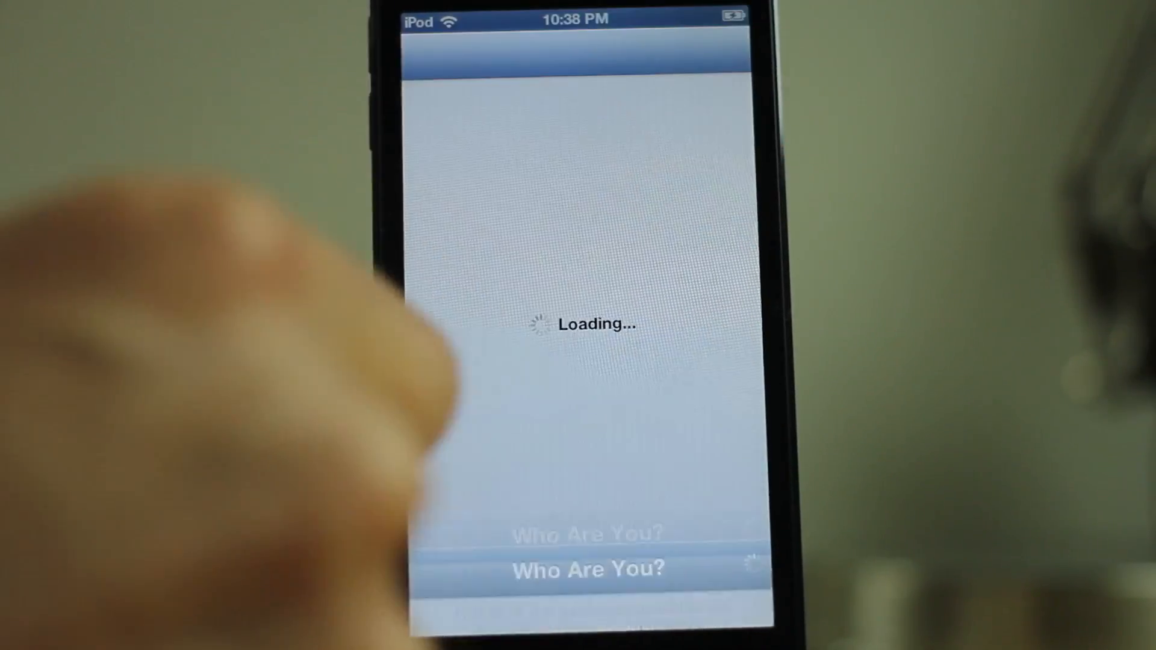